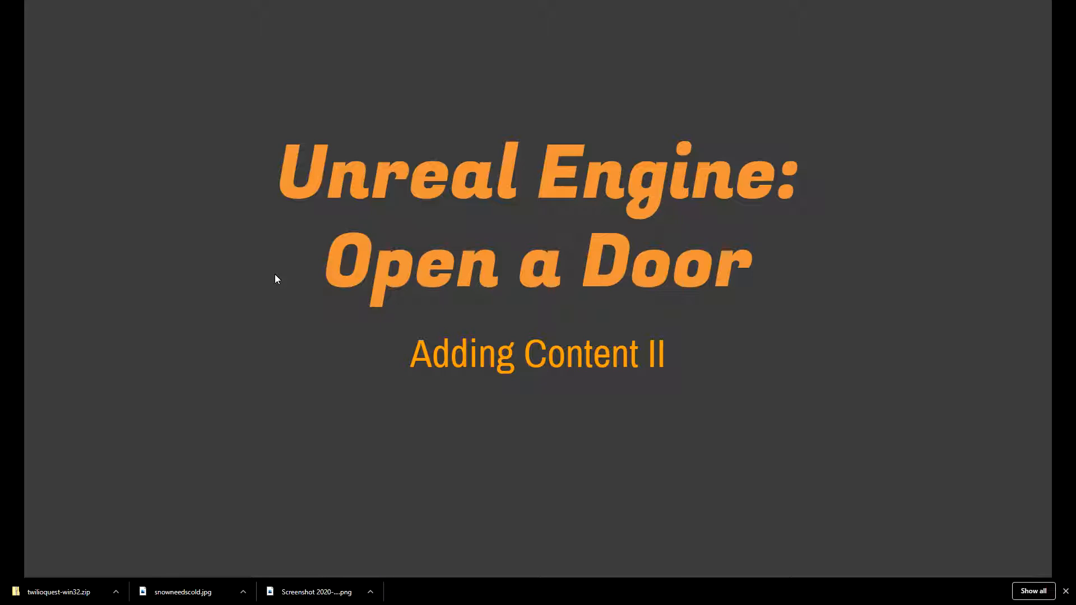
pyautogui.moveTo(355, 351)
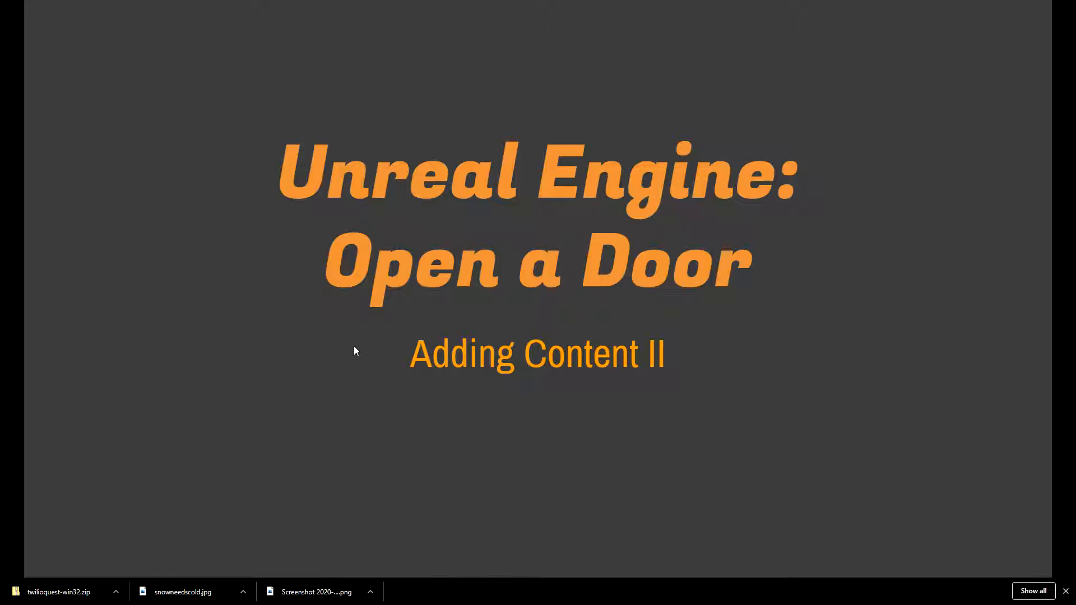
pyautogui.moveTo(268, 426)
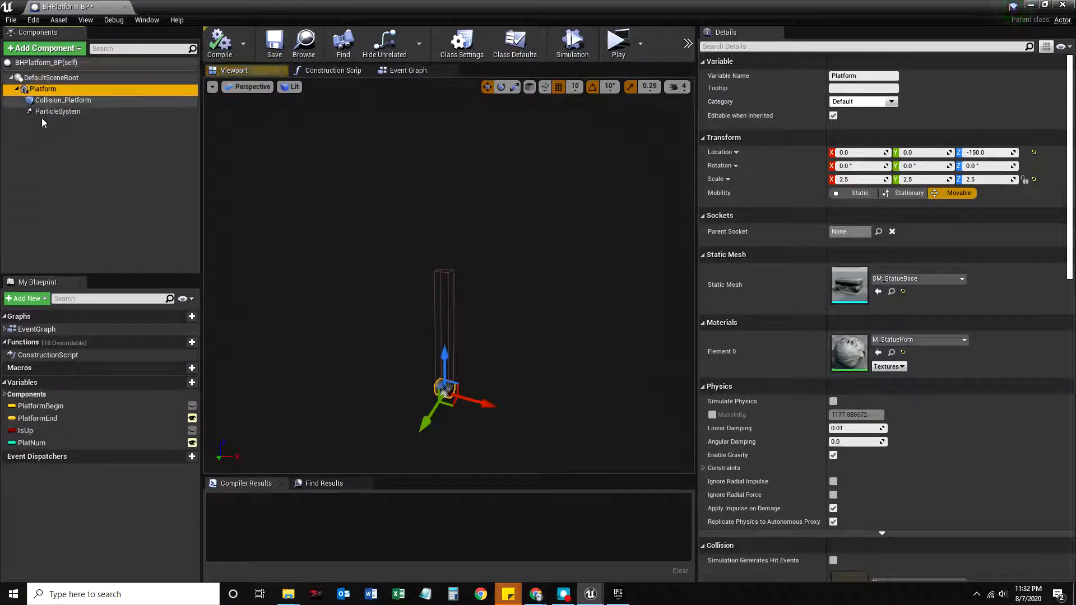
pyautogui.moveTo(43, 89)
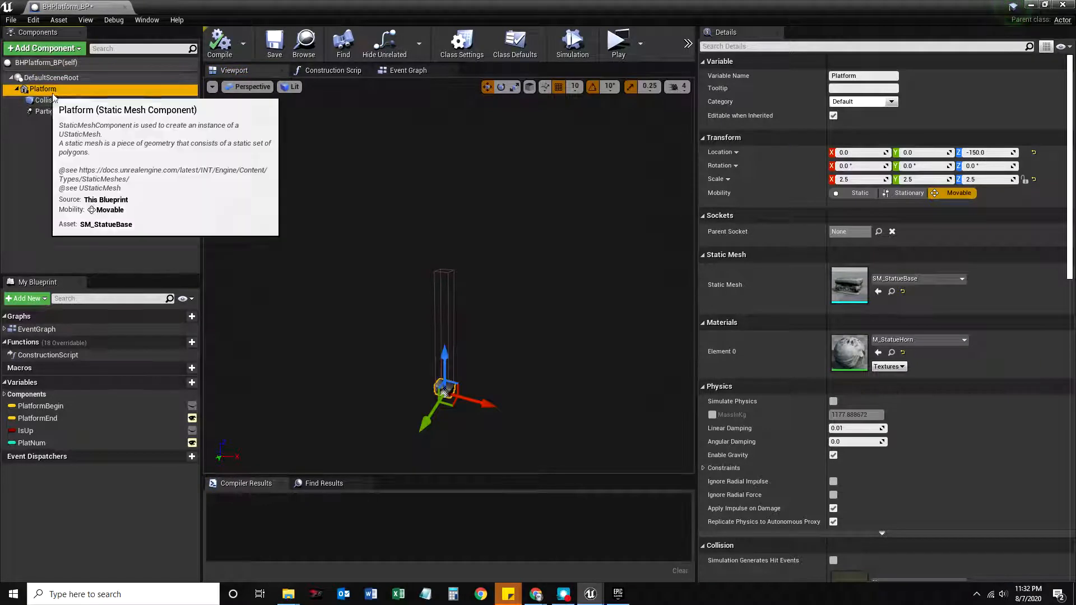
pyautogui.moveTo(405, 424)
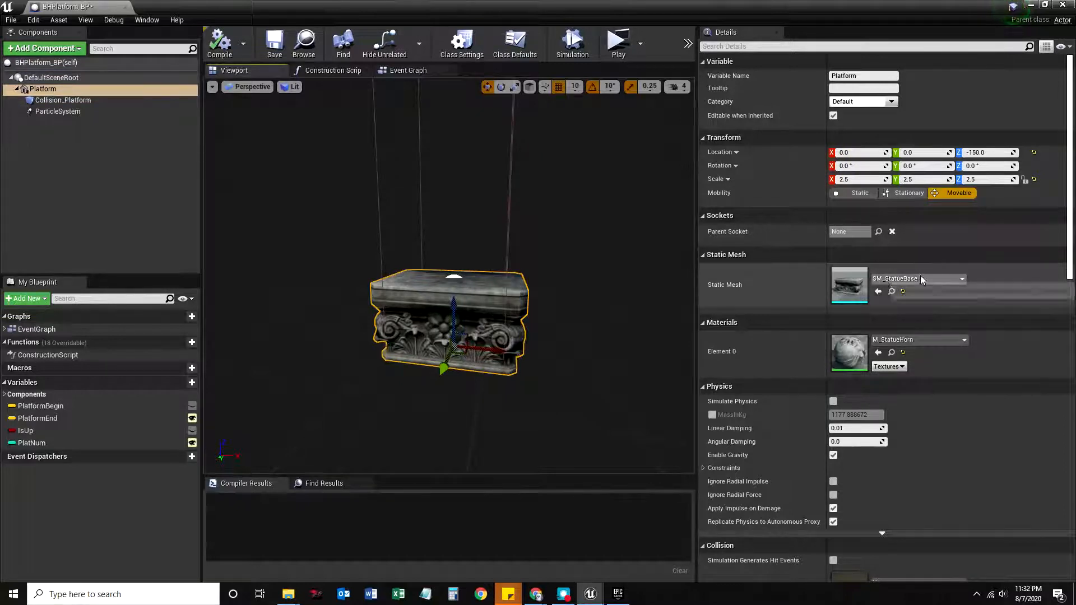
pyautogui.click(960, 279)
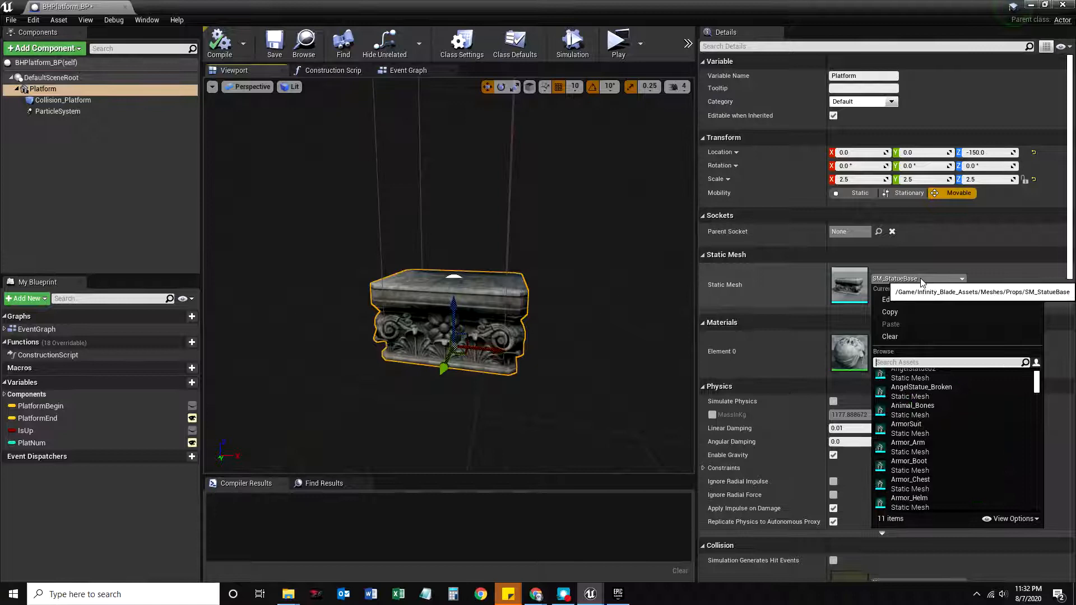
pyautogui.write('cube')
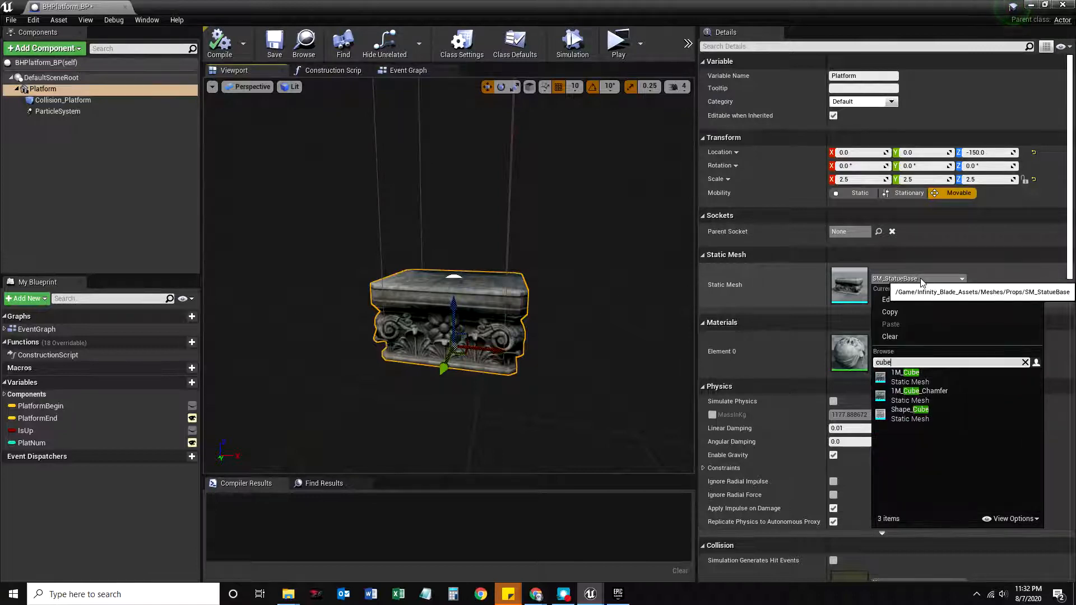
pyautogui.click(905, 372)
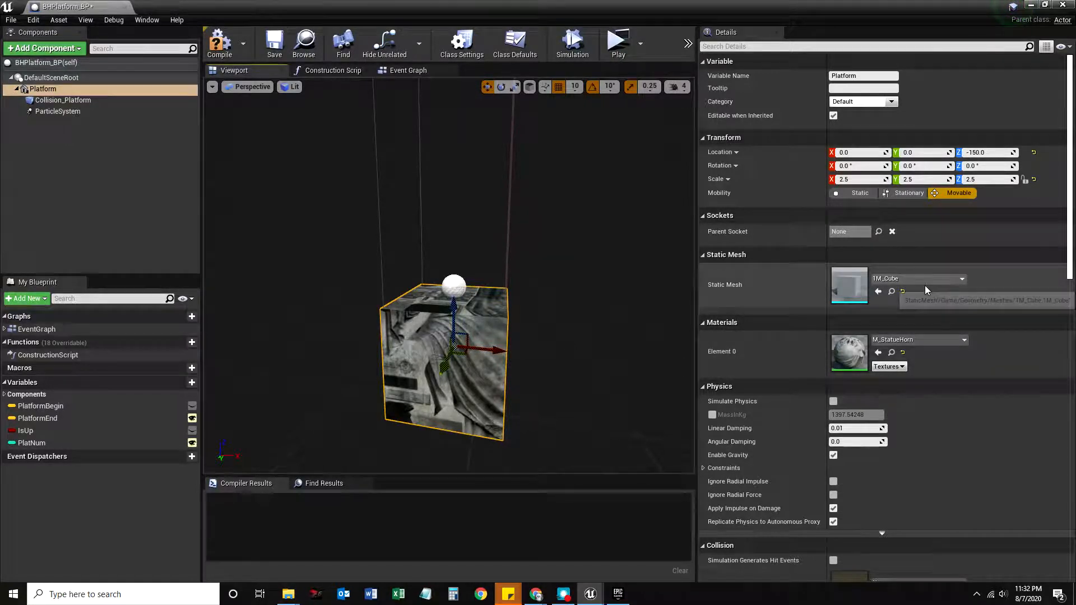
pyautogui.click(961, 278)
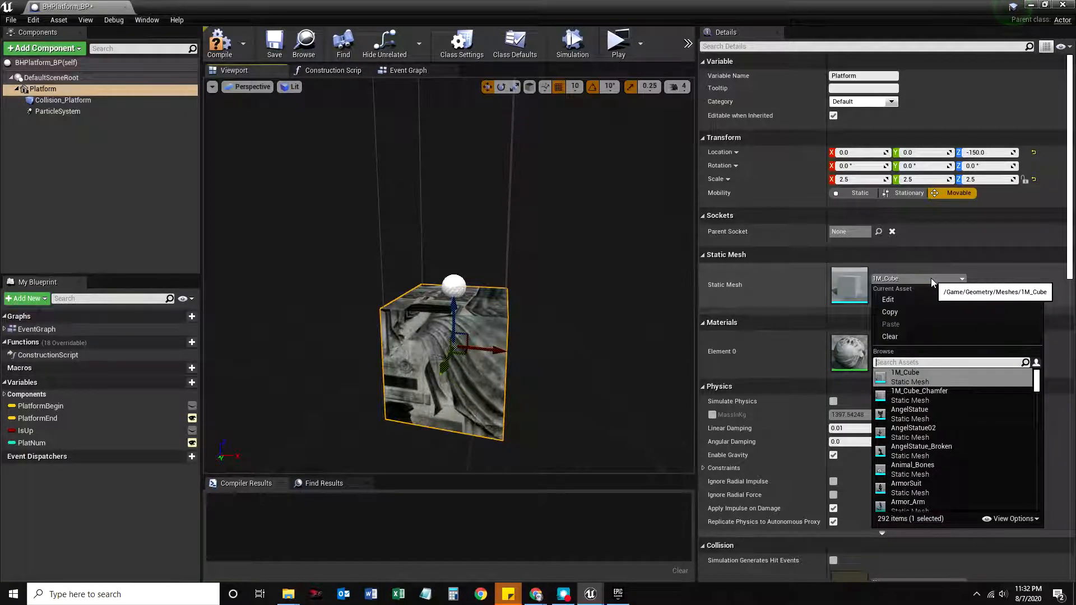
pyautogui.write('statue')
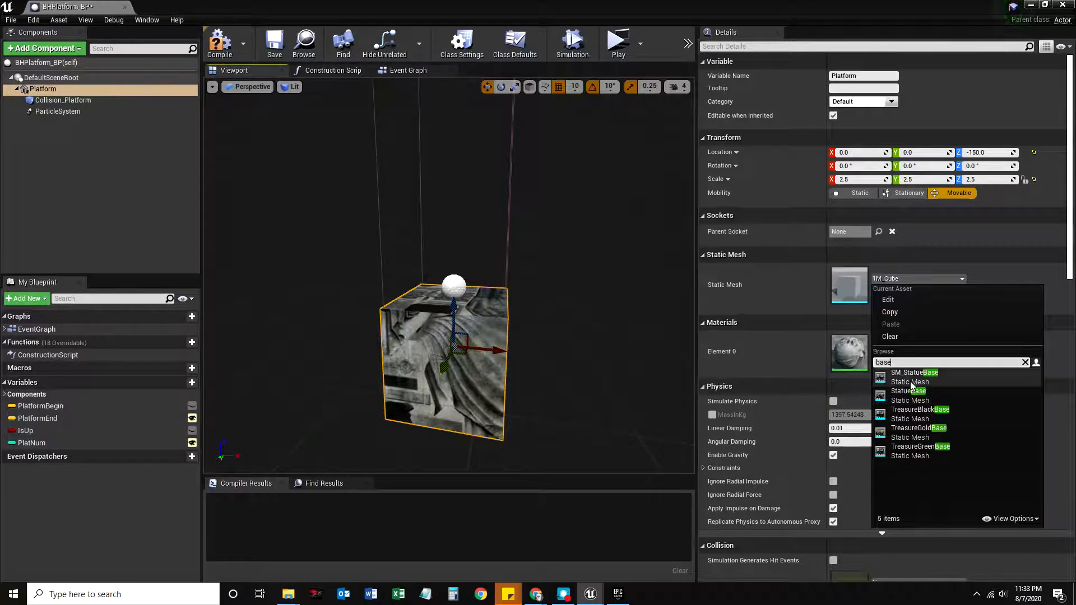
pyautogui.click(913, 372)
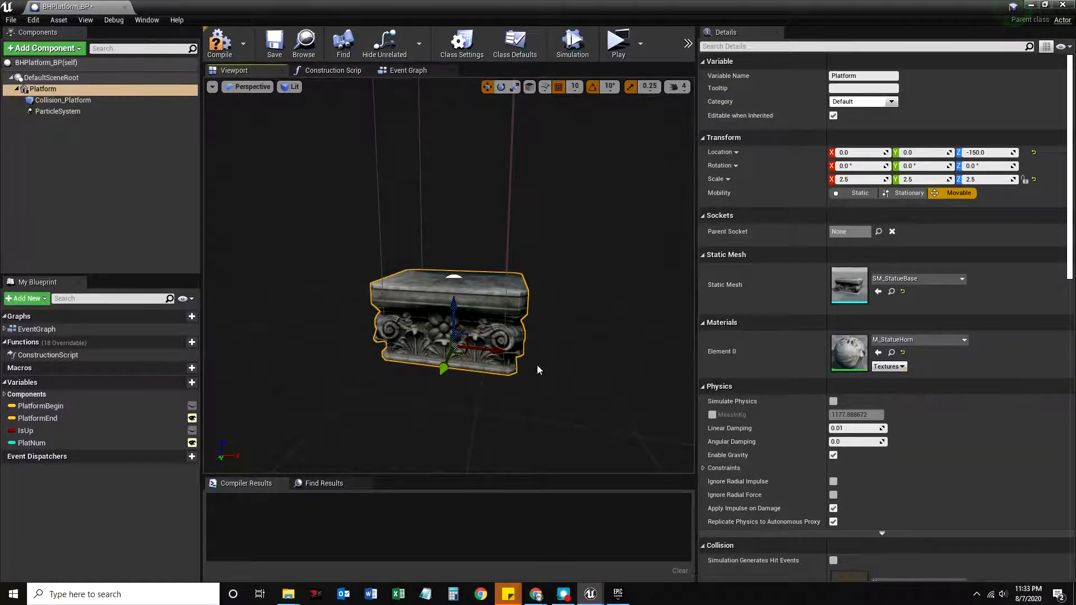
pyautogui.moveTo(475, 303)
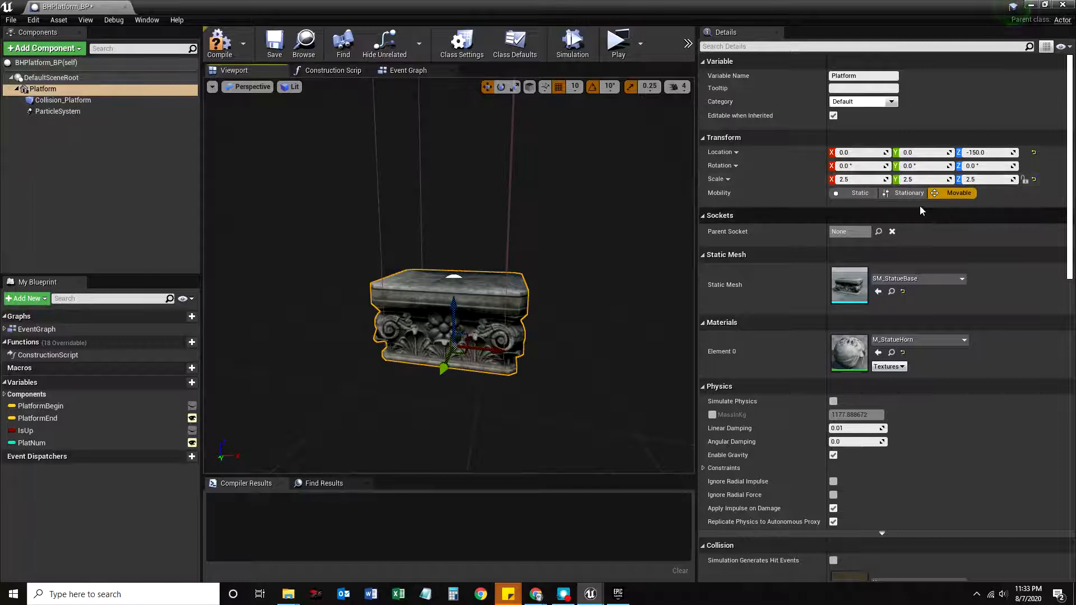
pyautogui.click(63, 100)
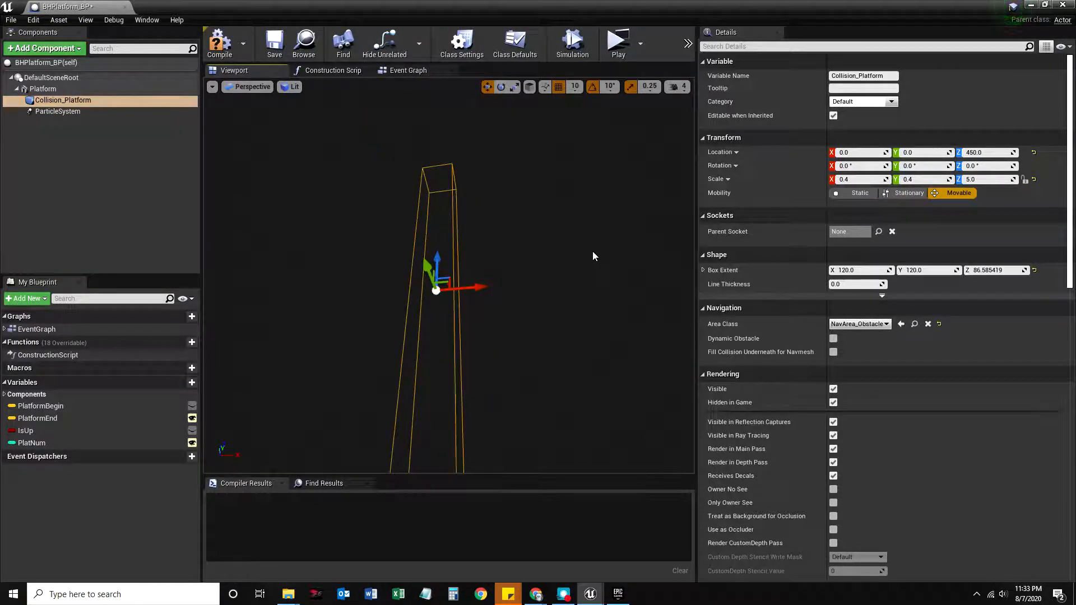
pyautogui.click(57, 111)
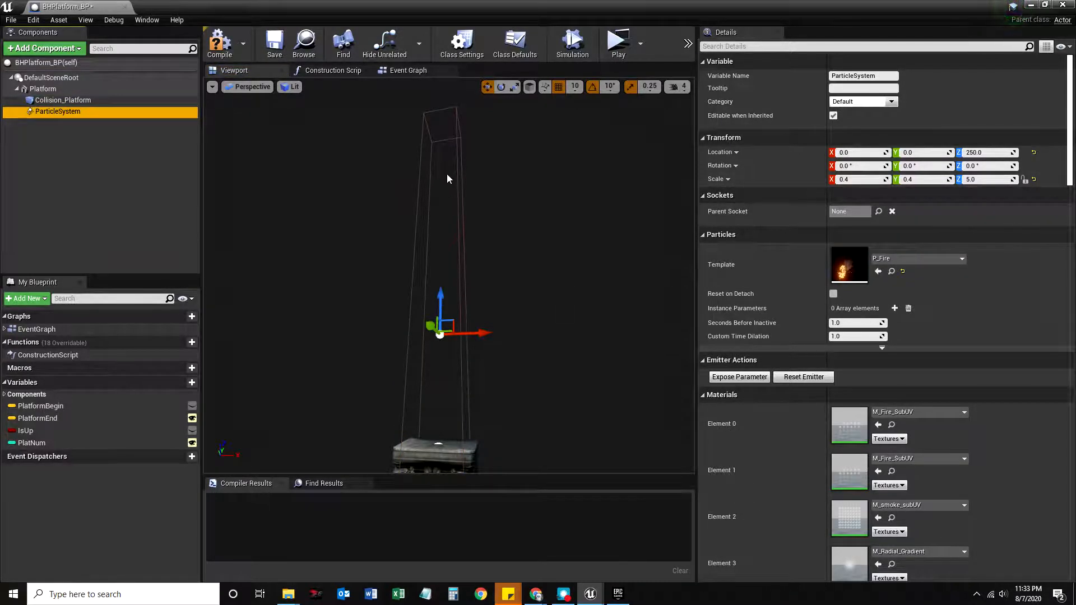
pyautogui.click(41, 90)
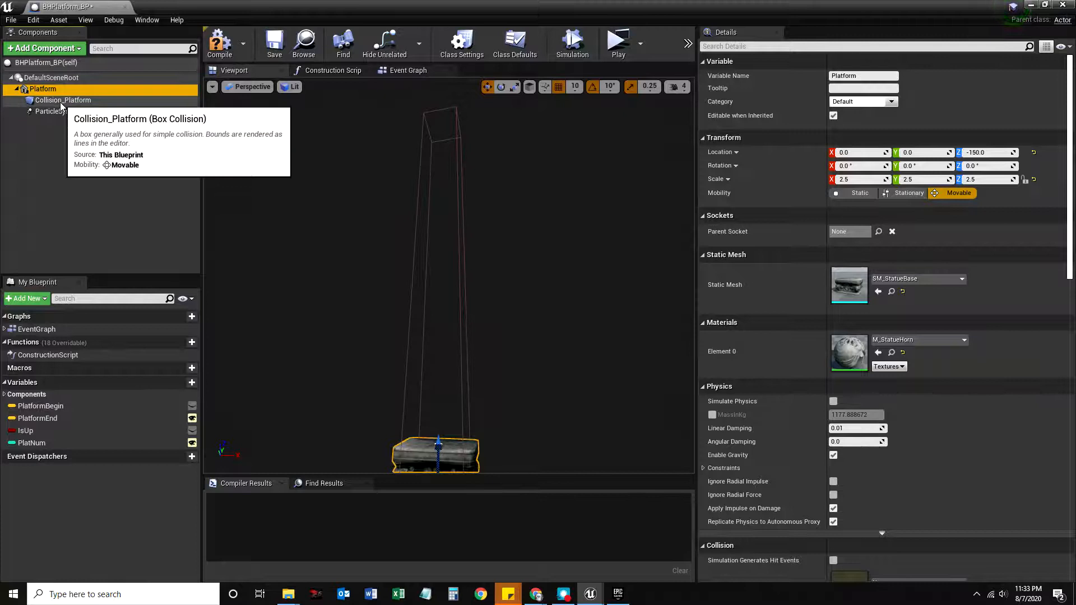
pyautogui.click(63, 100)
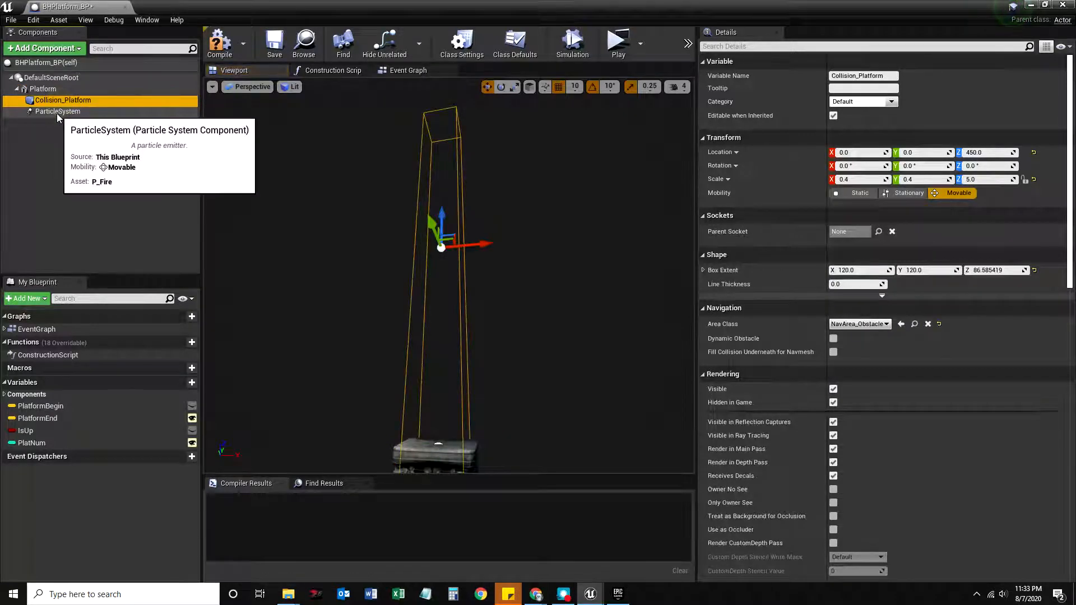
pyautogui.click(57, 111)
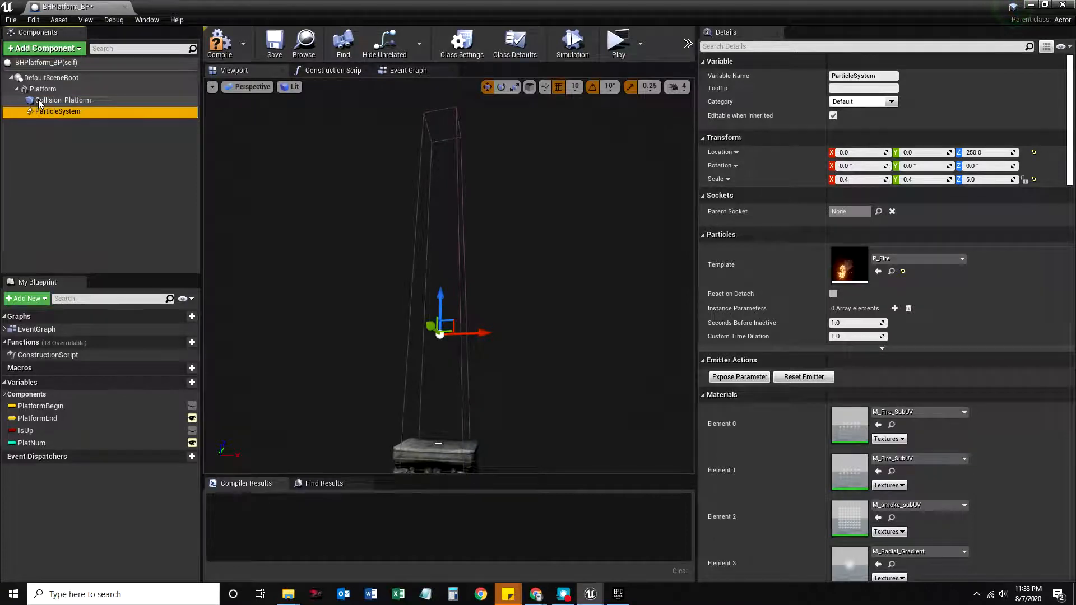
pyautogui.moveTo(63, 100)
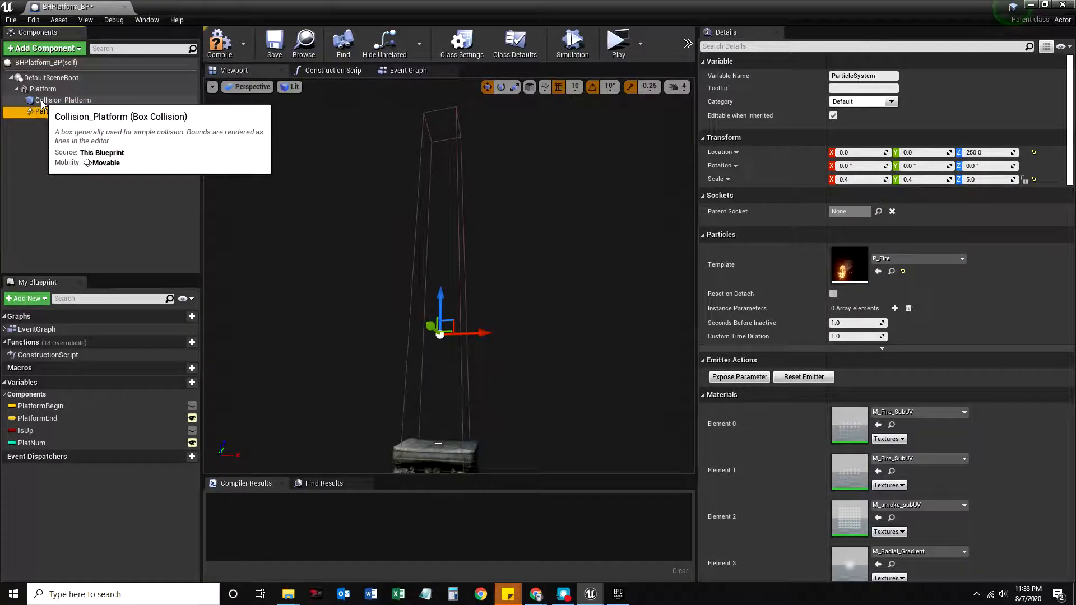
pyautogui.click(63, 99)
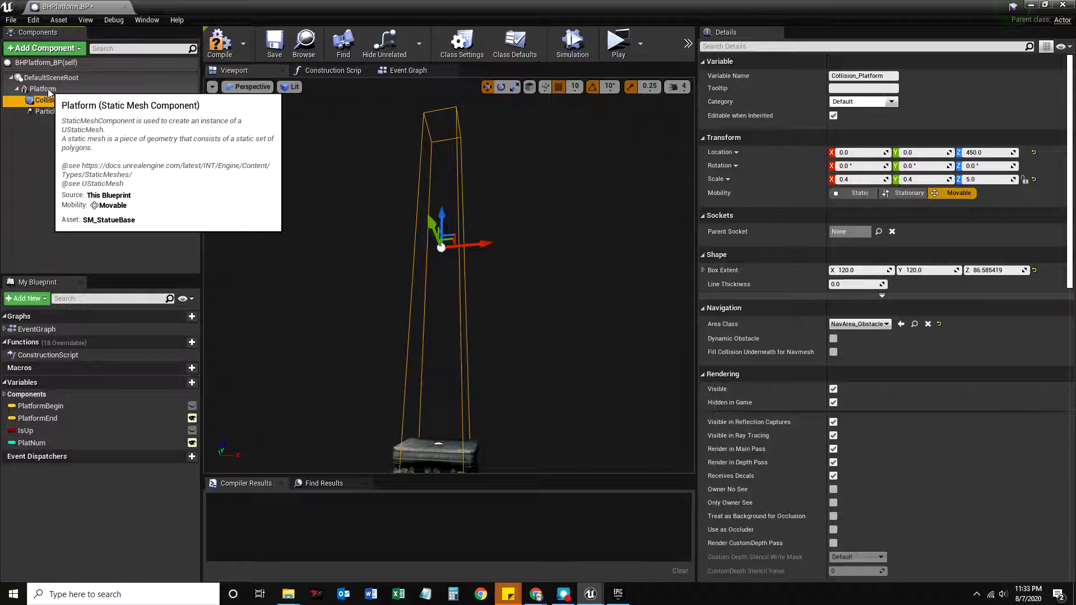
pyautogui.click(43, 90)
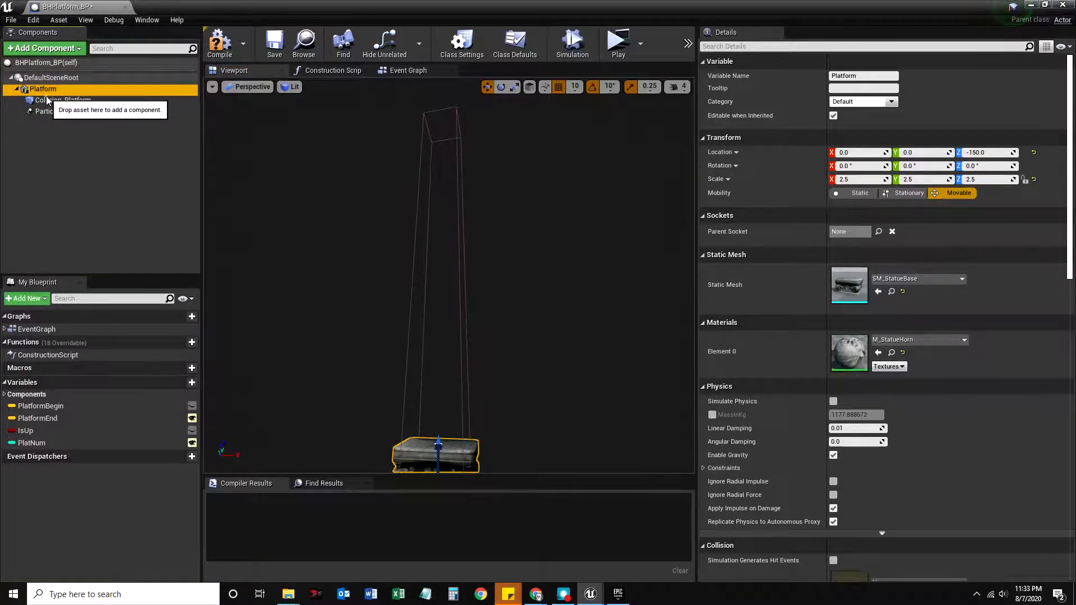
pyautogui.click(63, 100)
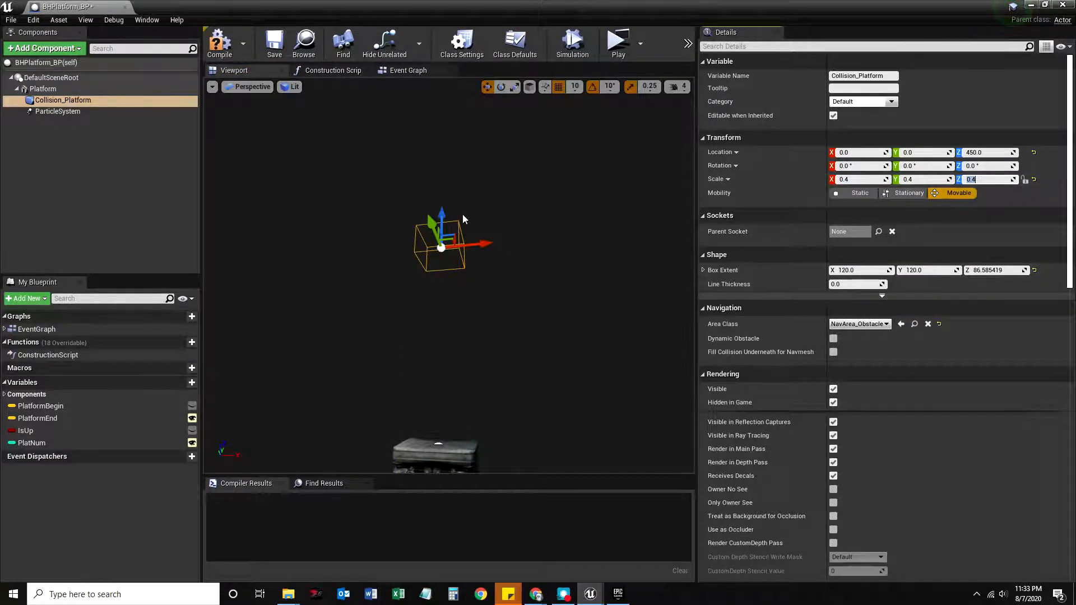
# - Lower the collision box onto the platform and set the fire emitter's Scale Z to 0.4
pyautogui.moveTo(441, 213); pyautogui.dragTo(439, 411)
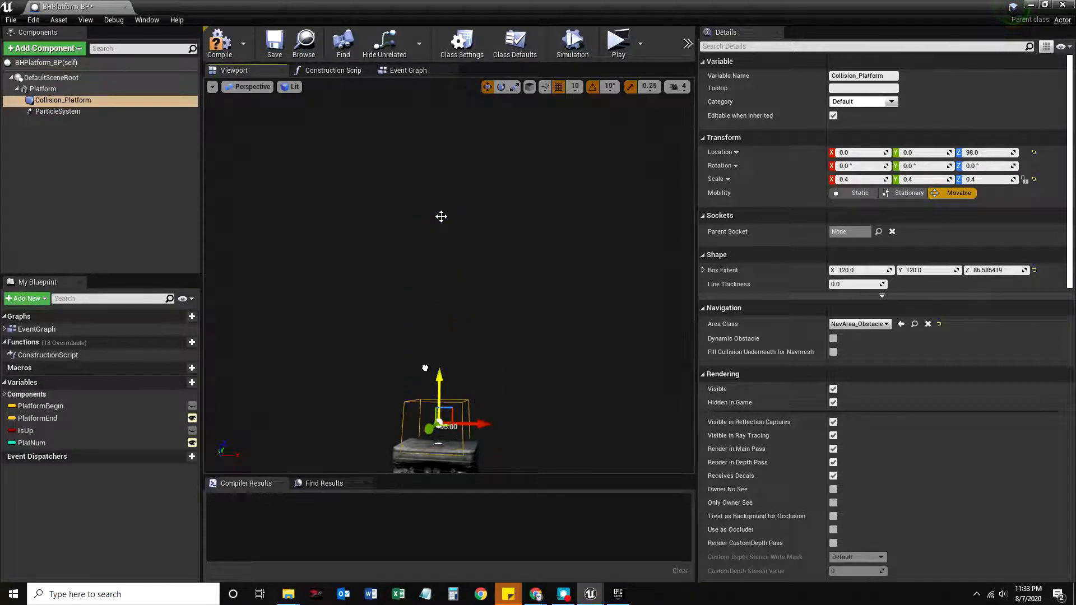
pyautogui.moveTo(439, 384); pyautogui.dragTo(439, 374)
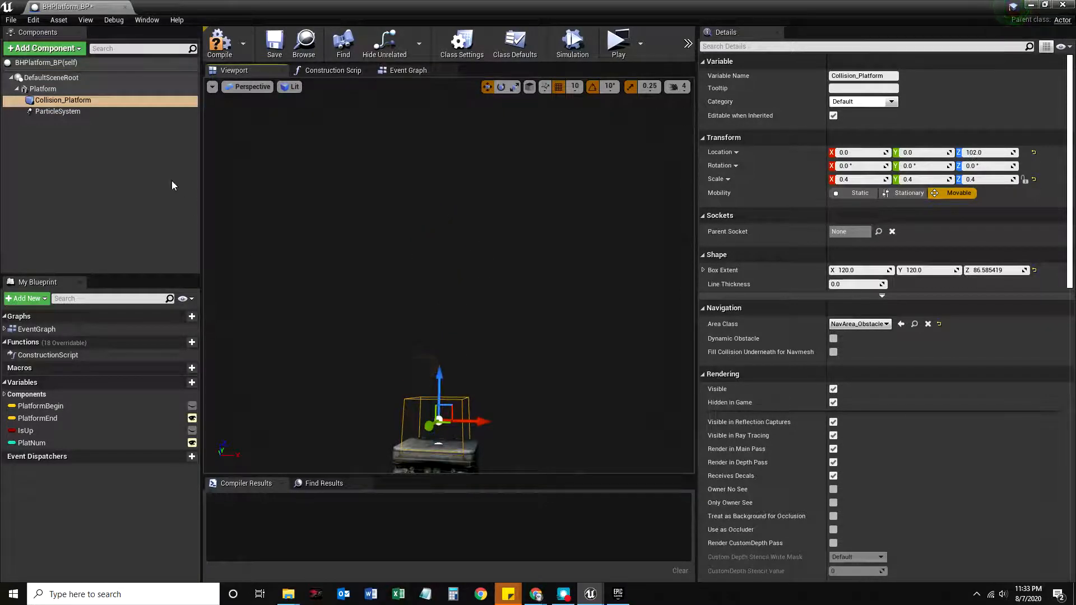
pyautogui.click(57, 111)
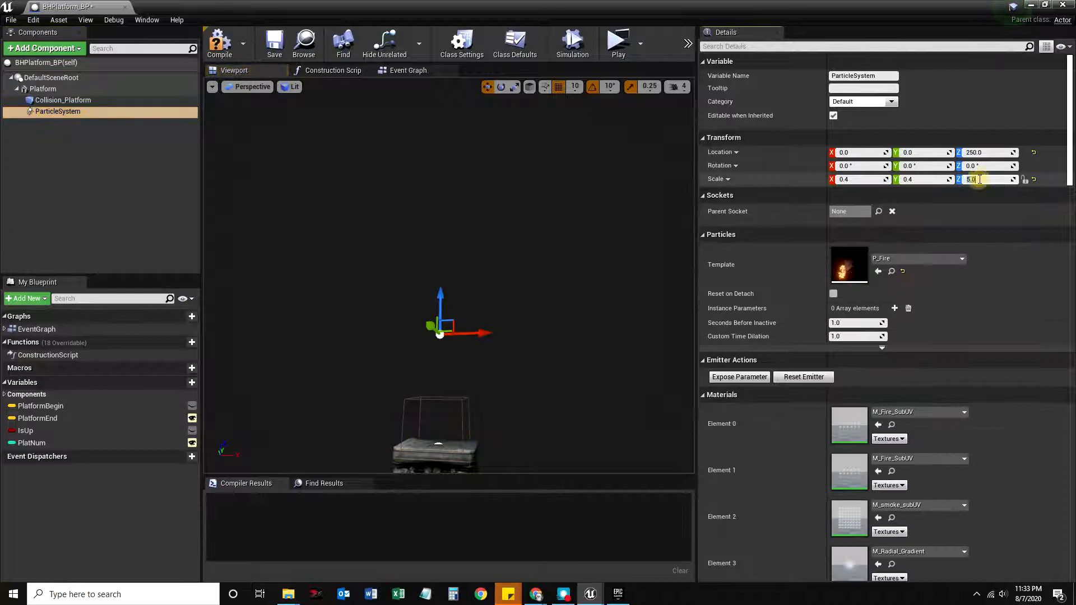
pyautogui.write('0.4')
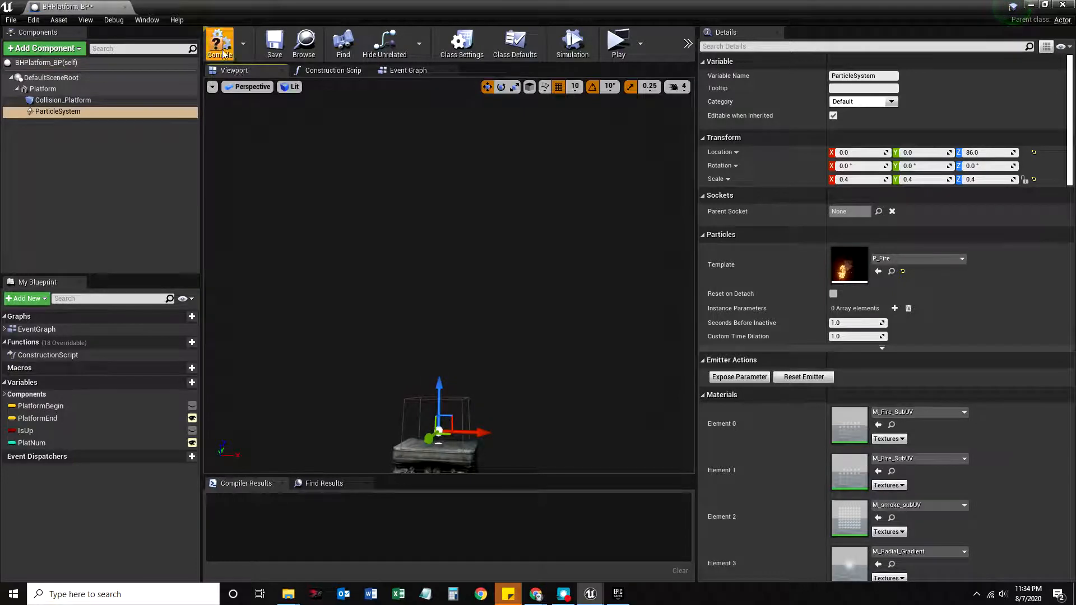
# - Compile BHPlatform_BP, select the Platform component and switch to Left orthographic view
pyautogui.click(220, 42)
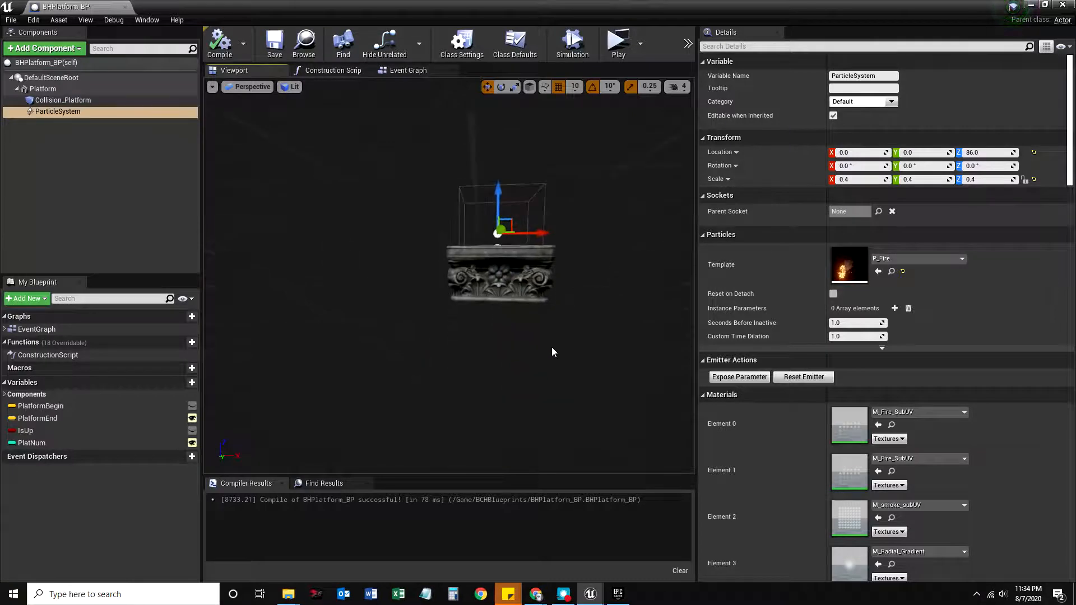
pyautogui.click(41, 88)
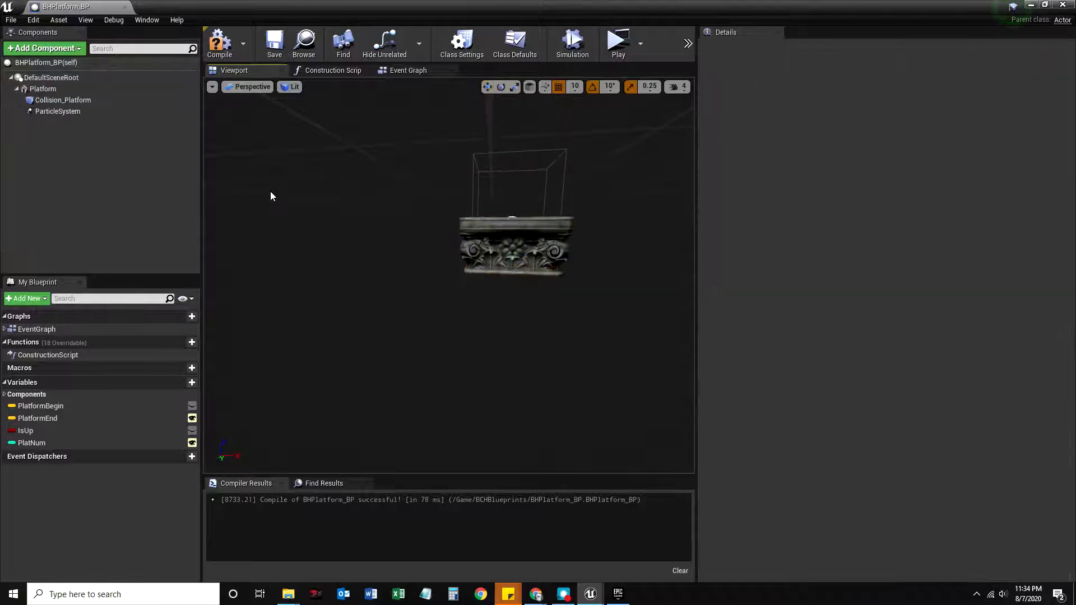
pyautogui.click(41, 89)
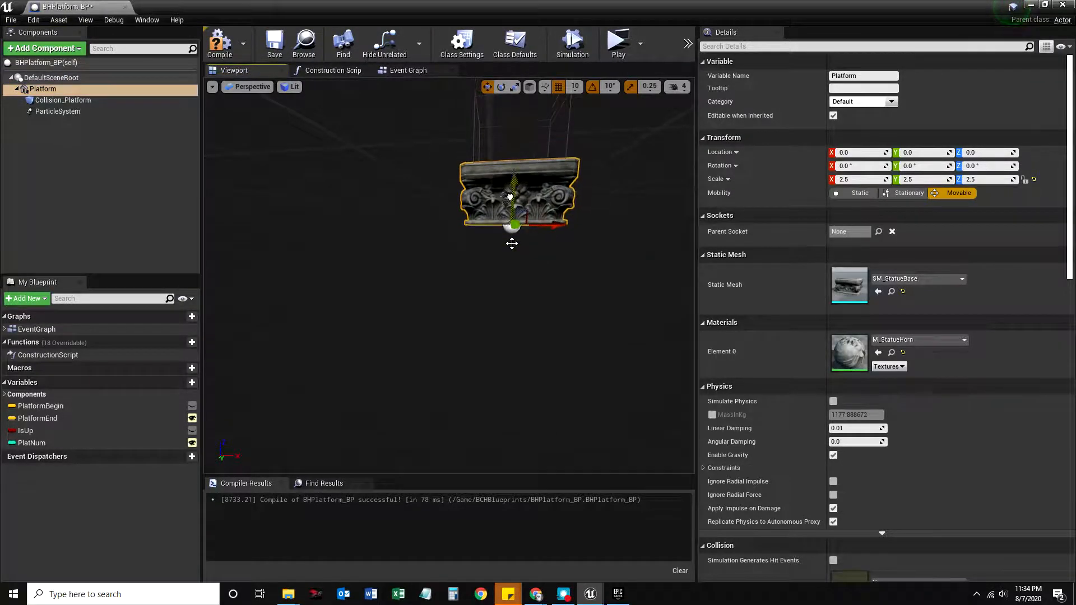
pyautogui.click(247, 86)
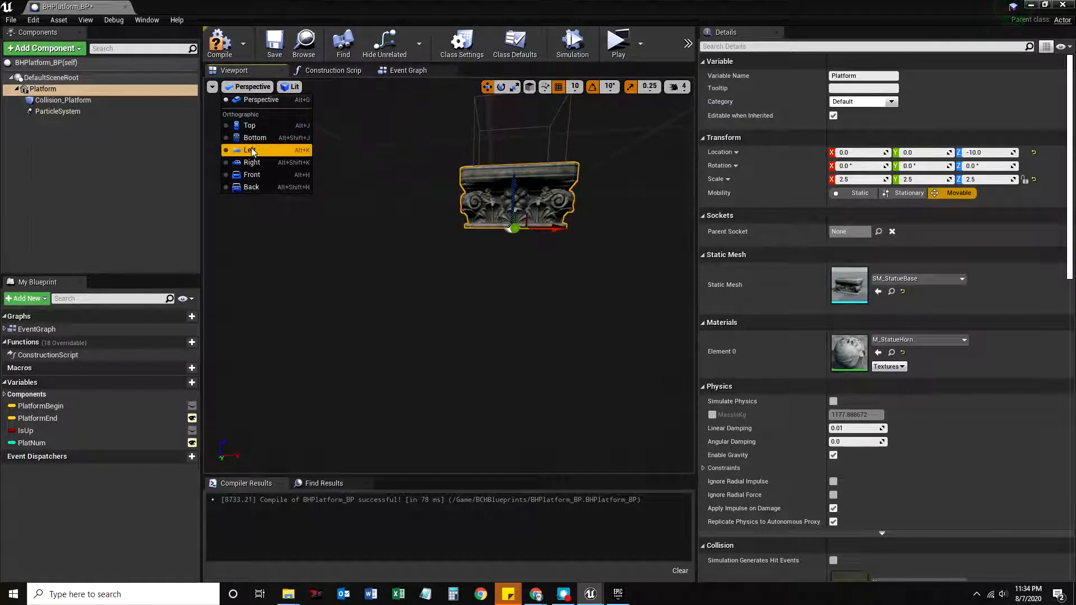
pyautogui.click(246, 149)
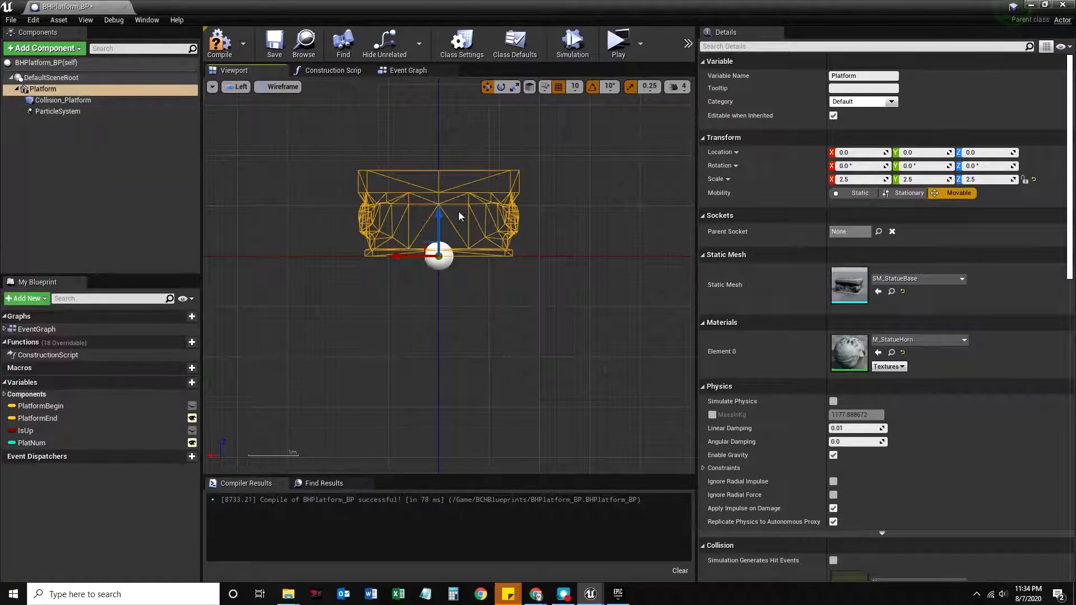
# - Move the Platform mesh down below the origin and restore Lit shading
pyautogui.moveTo(438, 212); pyautogui.dragTo(438, 363)
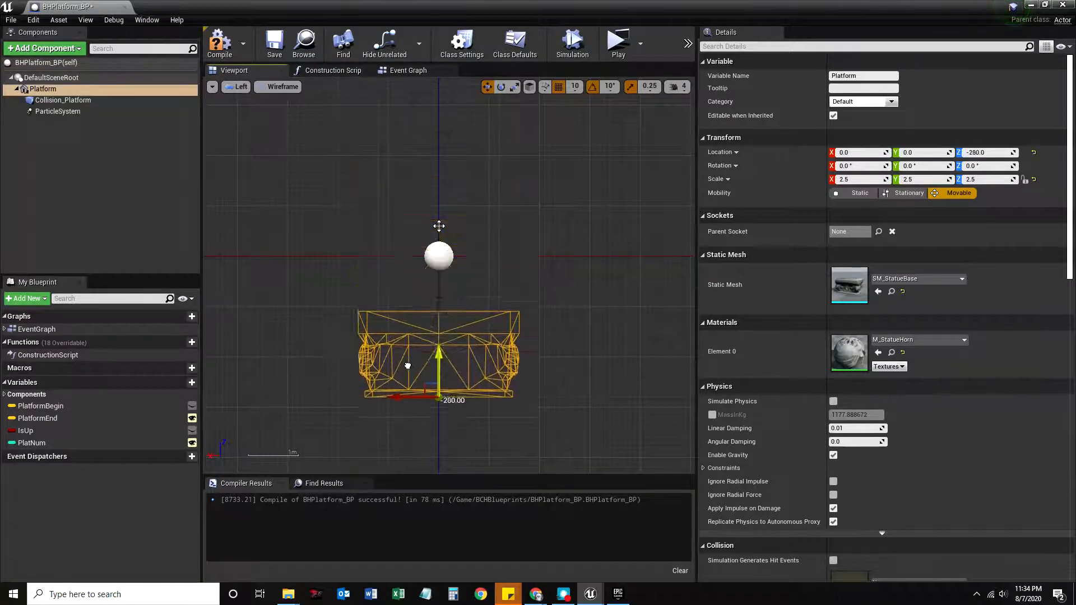
pyautogui.click(280, 87)
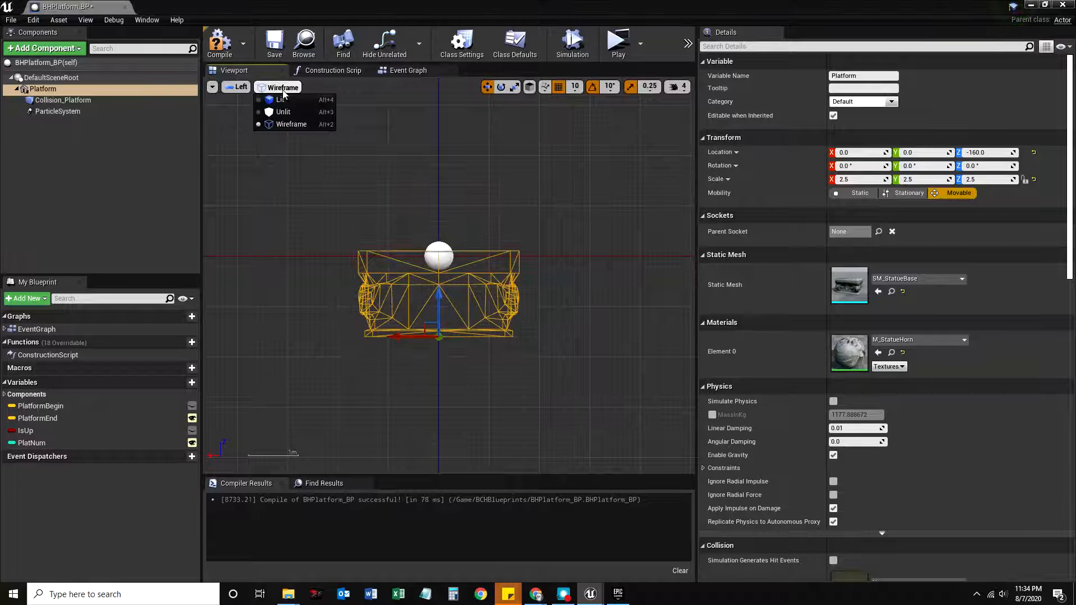
pyautogui.click(282, 99)
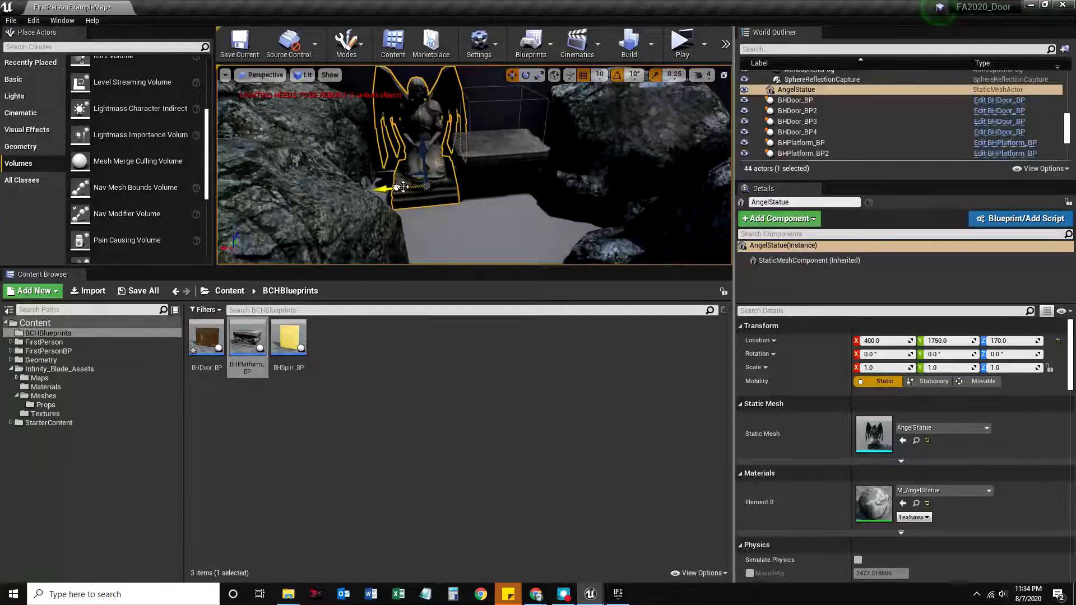
# - Shift the AngelStatue along X from 400 to 430 beside the platform
pyautogui.moveTo(384, 188); pyautogui.dragTo(408, 185)
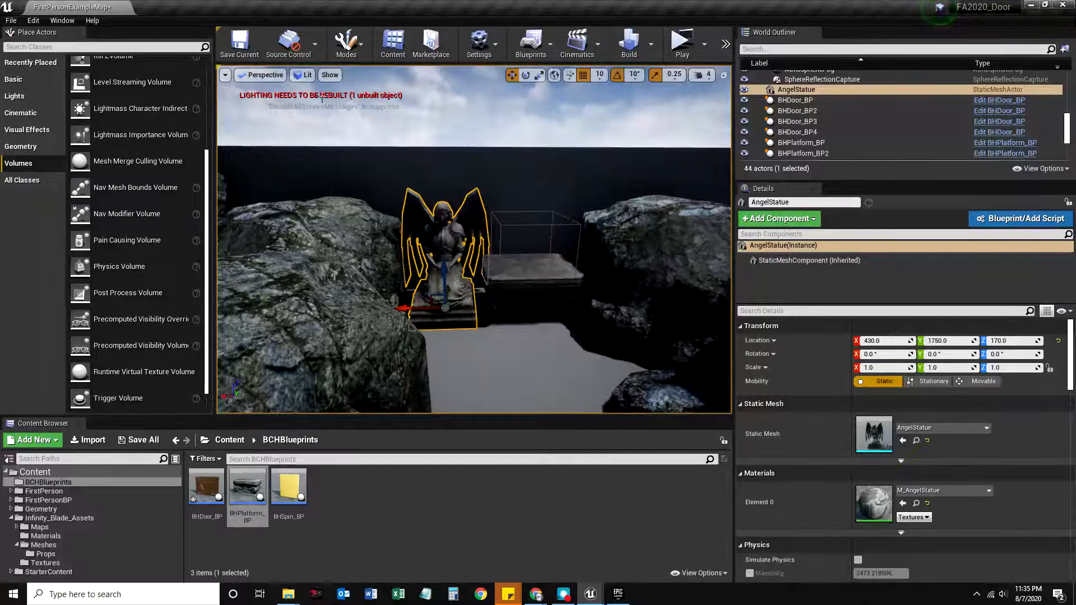
# - Build the level and dismiss the error-free map check log
pyautogui.click(628, 41)
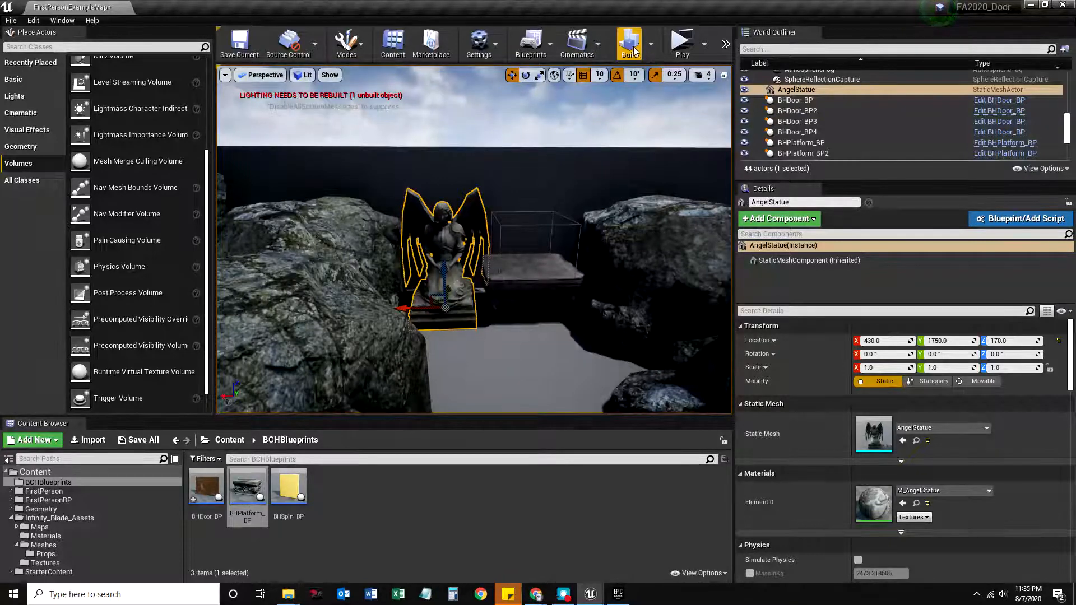
pyautogui.moveTo(628, 44)
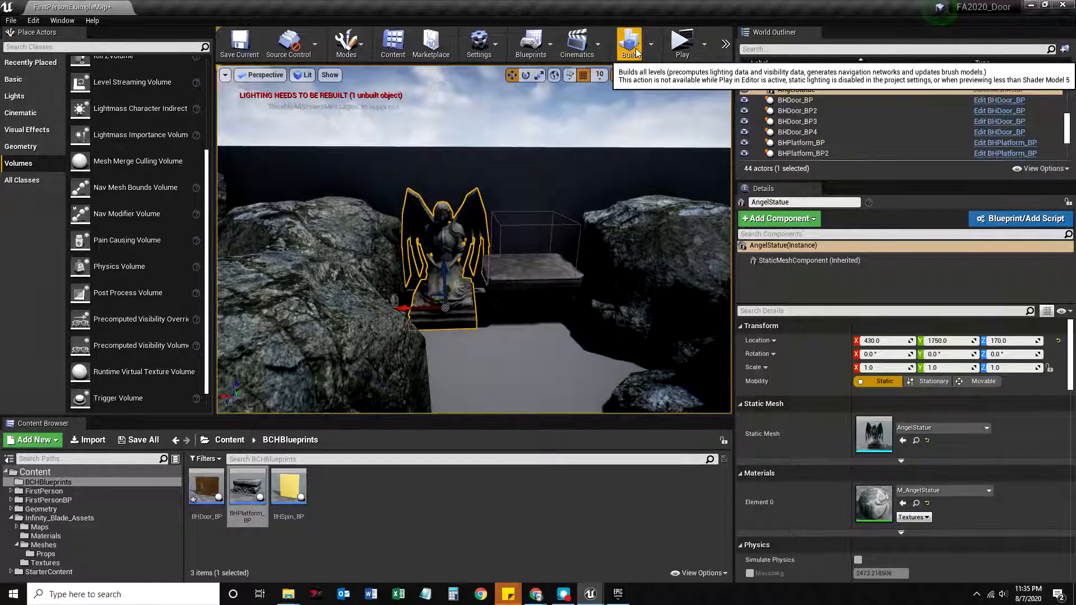
pyautogui.click(627, 43)
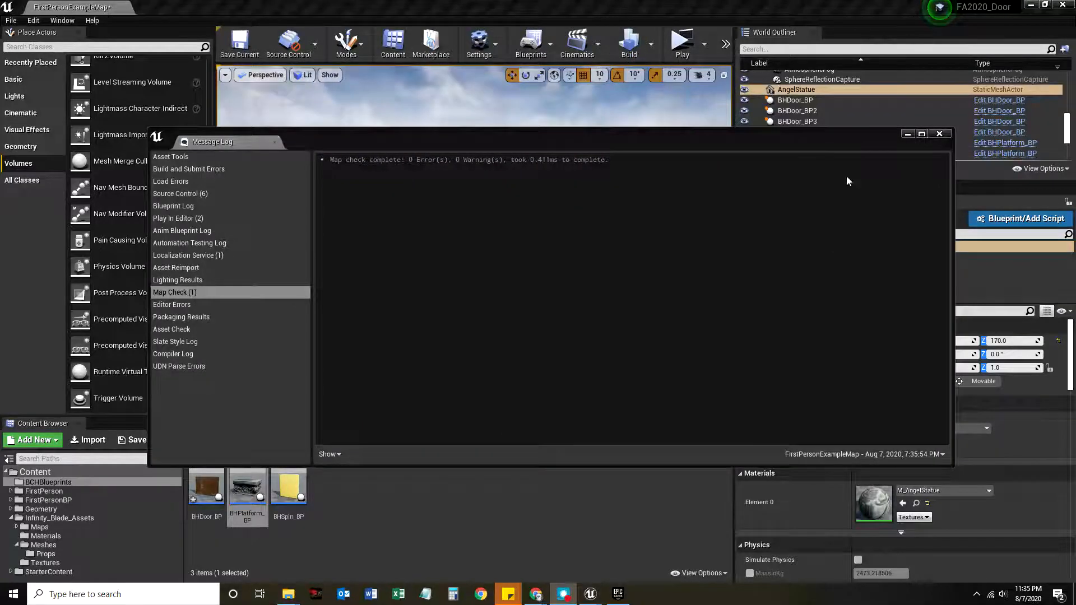
pyautogui.click(939, 133)
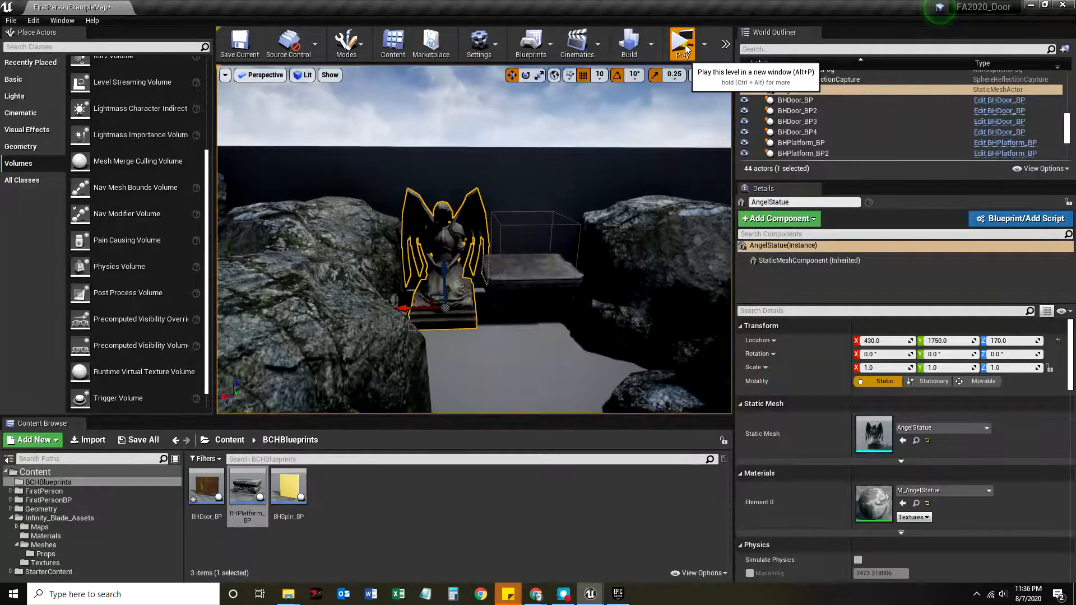
# - Play the level to check the platform beside the statue, then stop the playtest
pyautogui.click(682, 41)
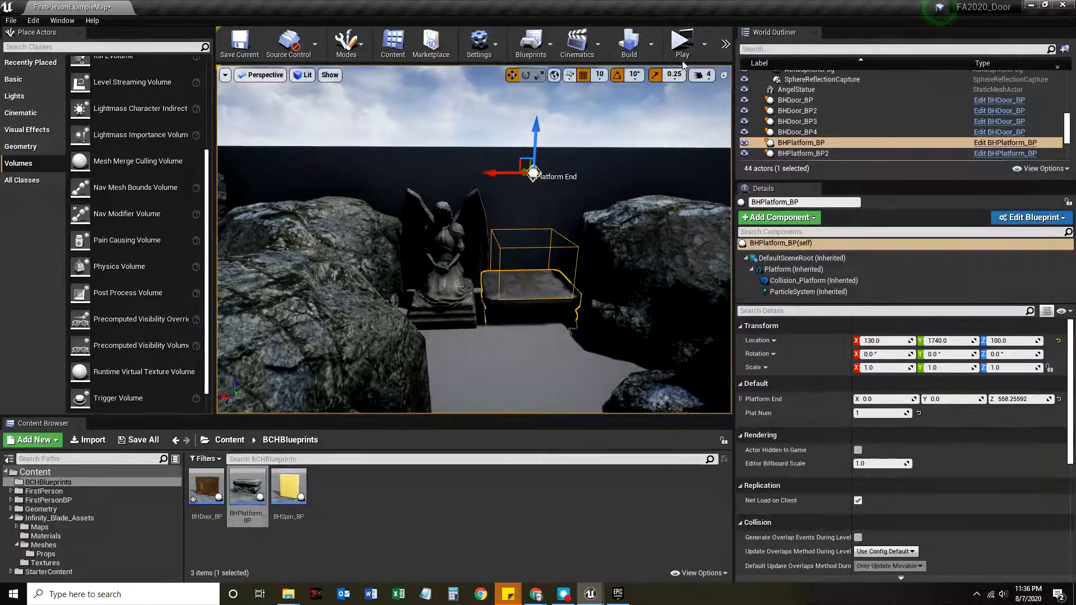
pyautogui.click(681, 40)
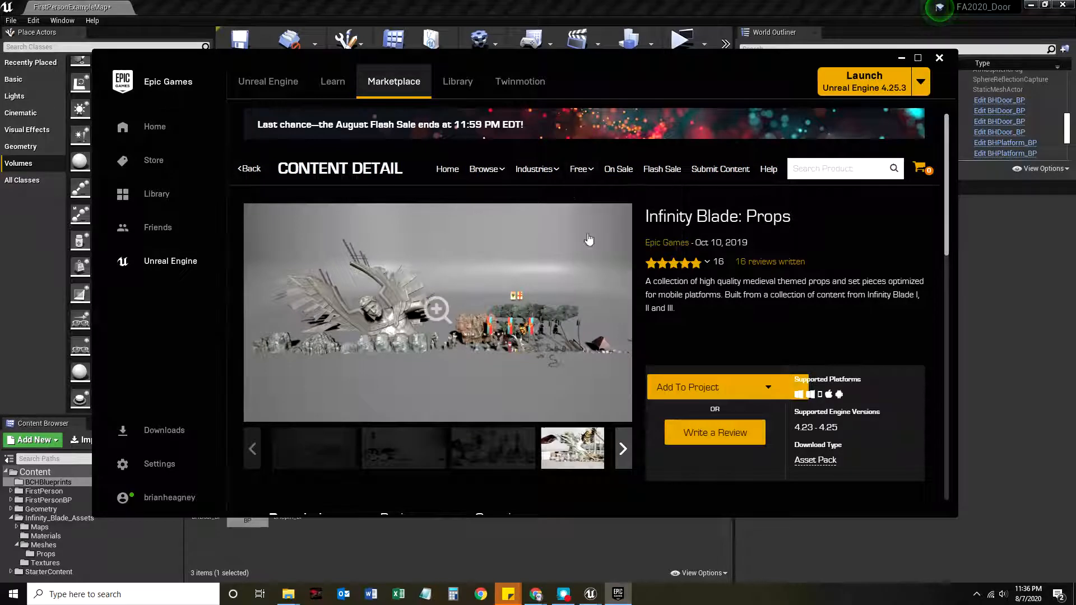
pyautogui.moveTo(610, 300)
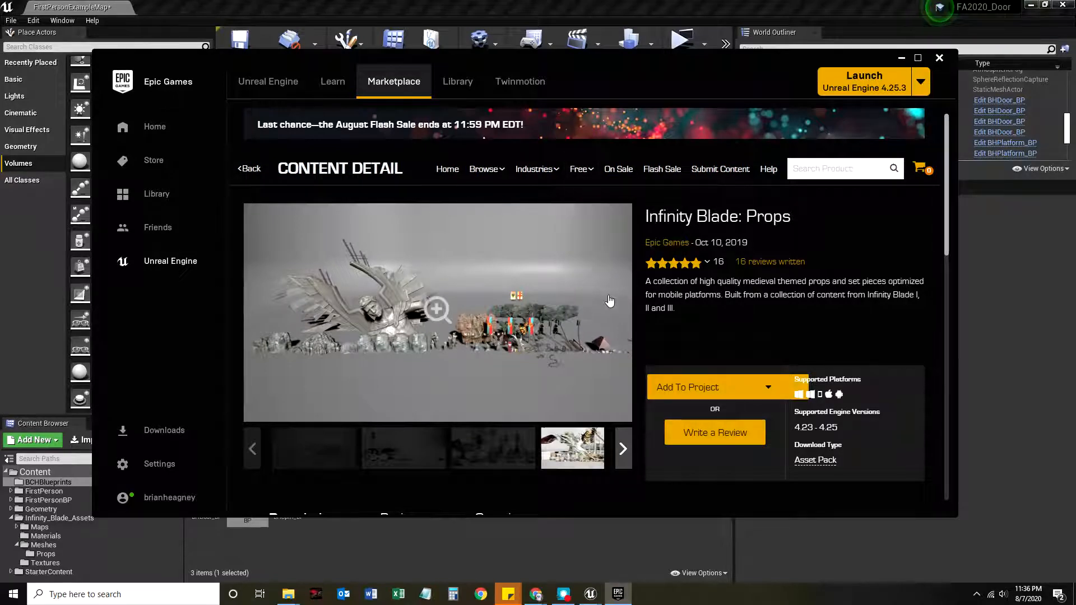
# - View the Infinity Blade: Props page and close the Epic Games Launcher
pyautogui.click(579, 169)
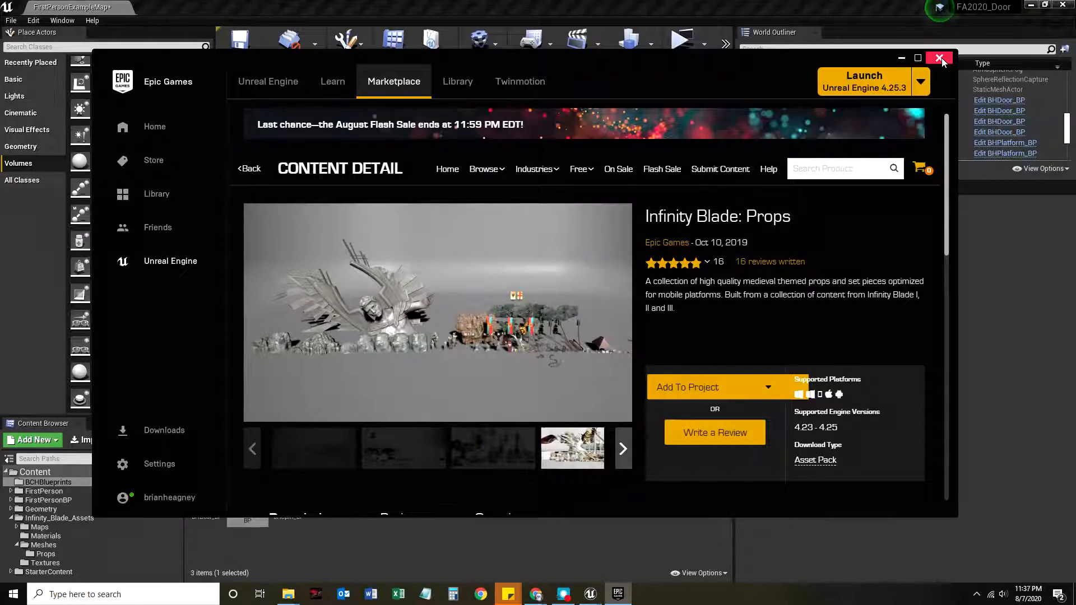
pyautogui.click(939, 57)
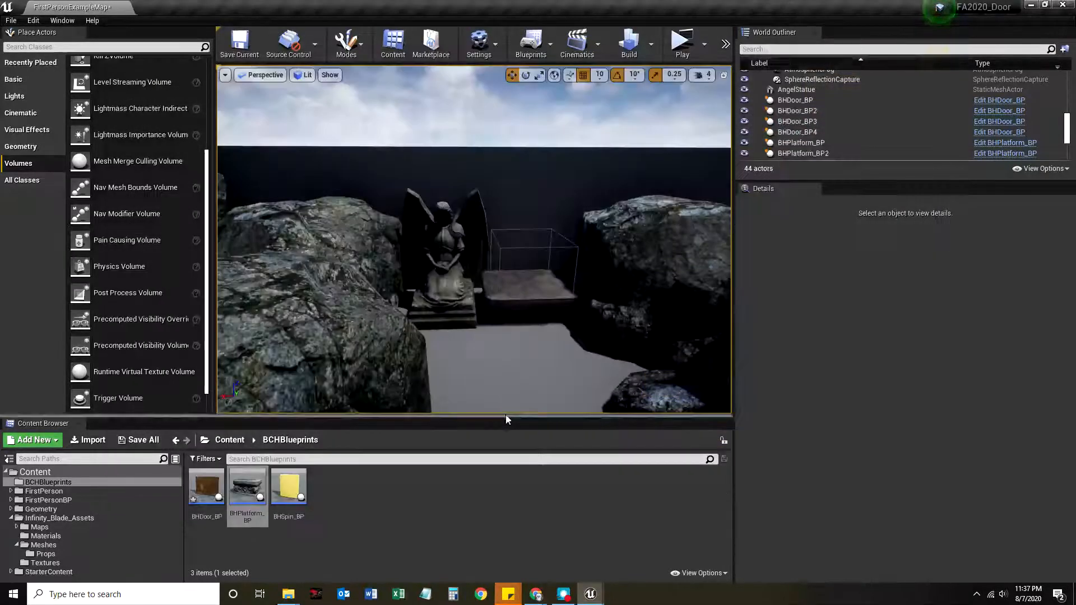
# - Open M_DestroyedPaintings_Frames from the Infinity_Blade_Assets Materials folder
pyautogui.click(46, 545)
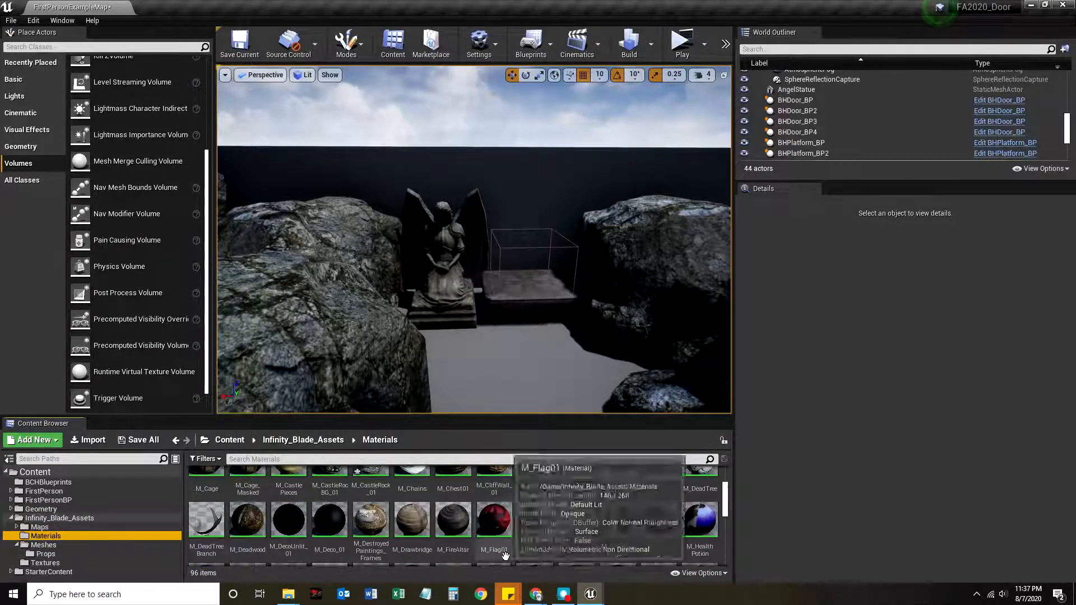
pyautogui.click(371, 517)
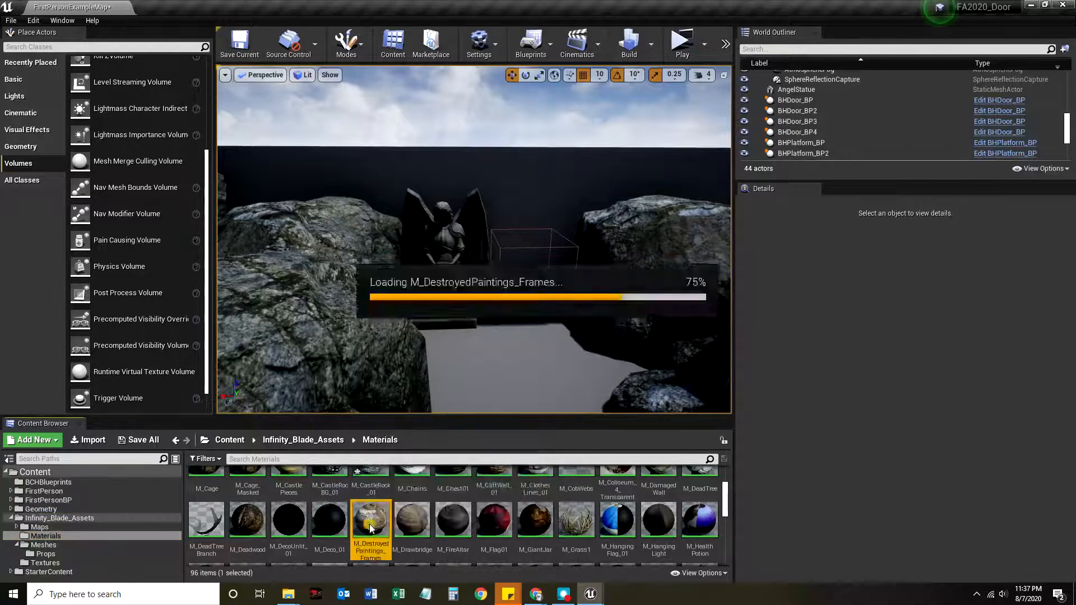
pyautogui.doubleClick(371, 523)
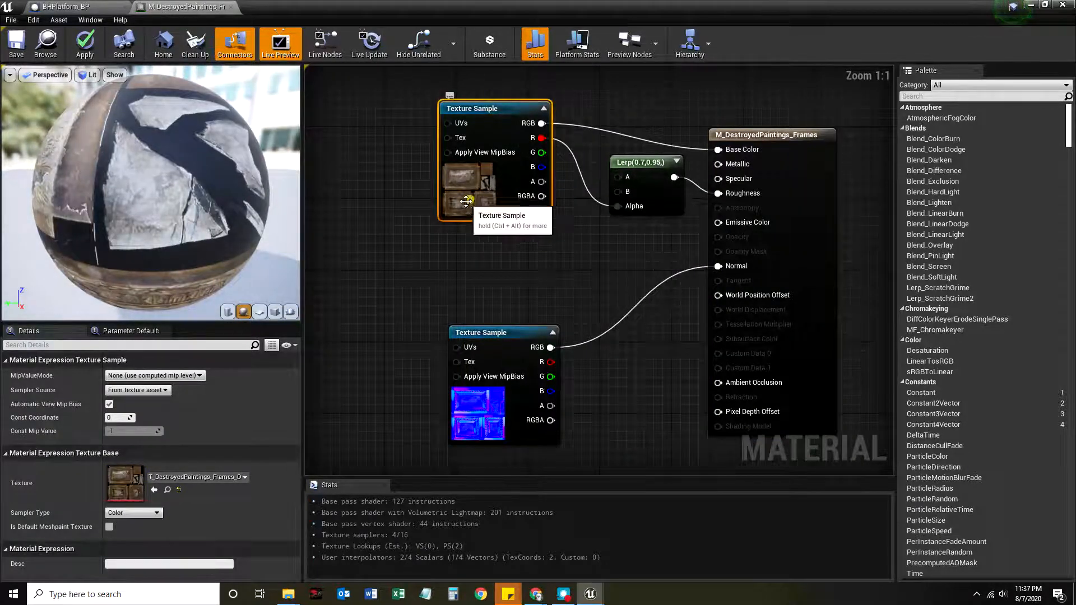
pyautogui.moveTo(591, 241)
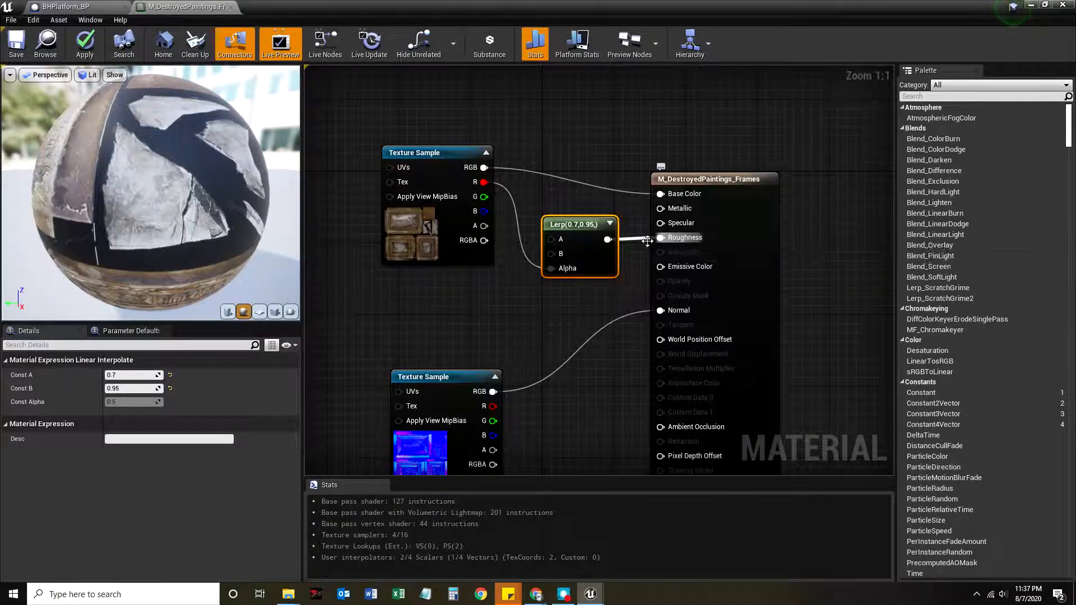
pyautogui.moveTo(549, 277)
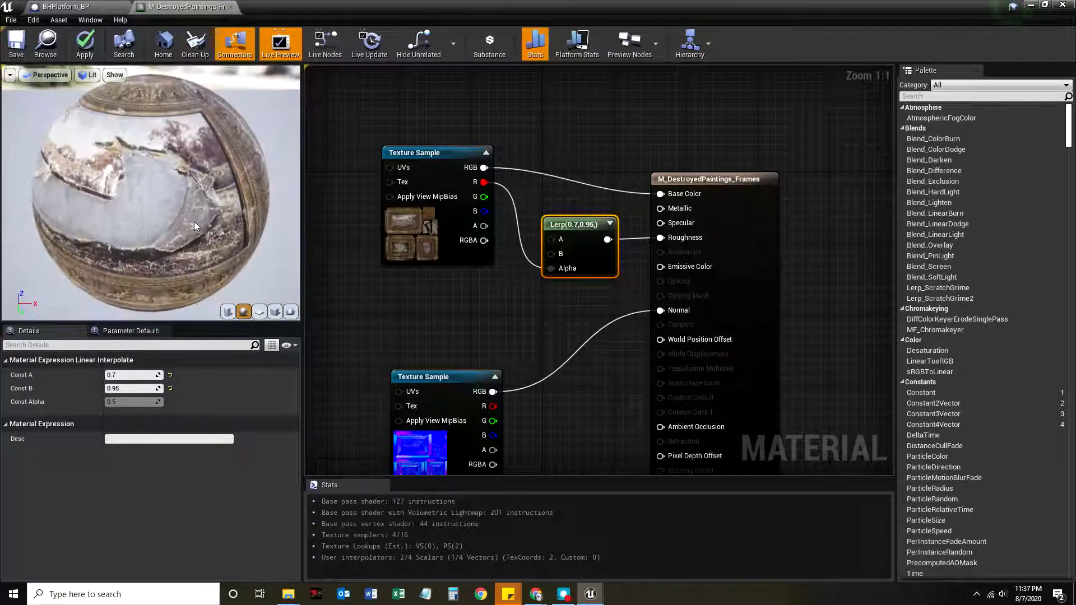
# - Close the M_DestroyedPaintings_Frames editor and confirm Yes to apply its changes
pyautogui.click(85, 43)
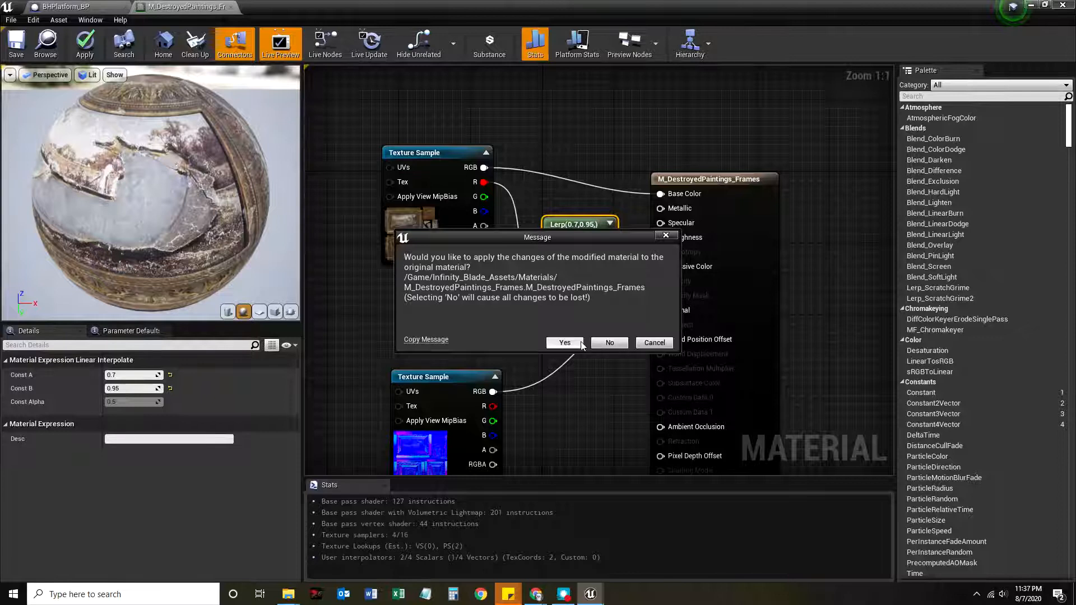
pyautogui.click(564, 343)
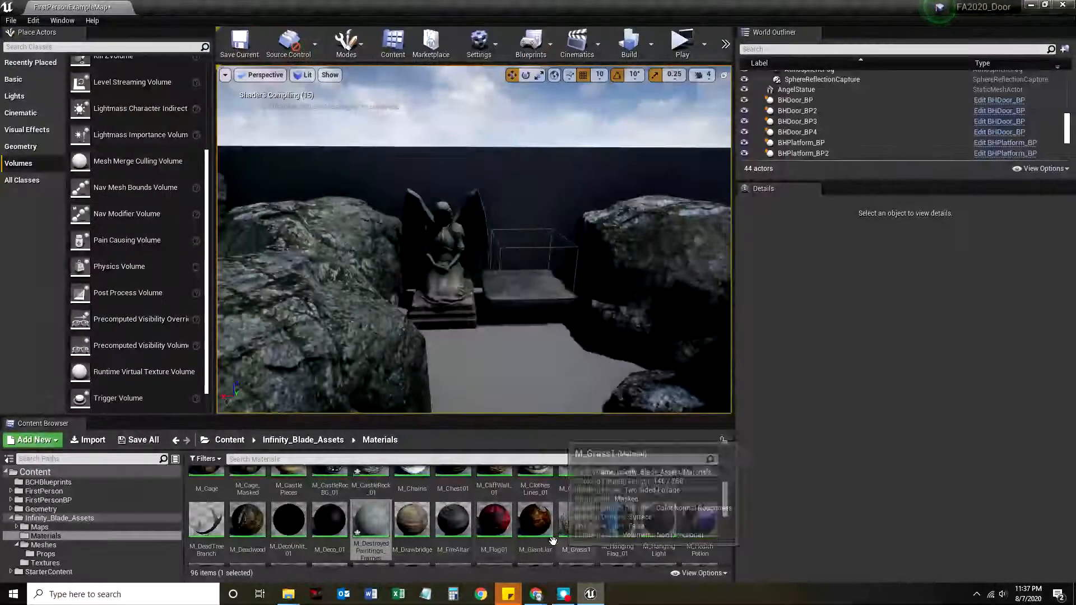
# - Open M_Tree_FallTreeMerged_01 from the Materials folder in the material editor
pyautogui.scroll(-3)
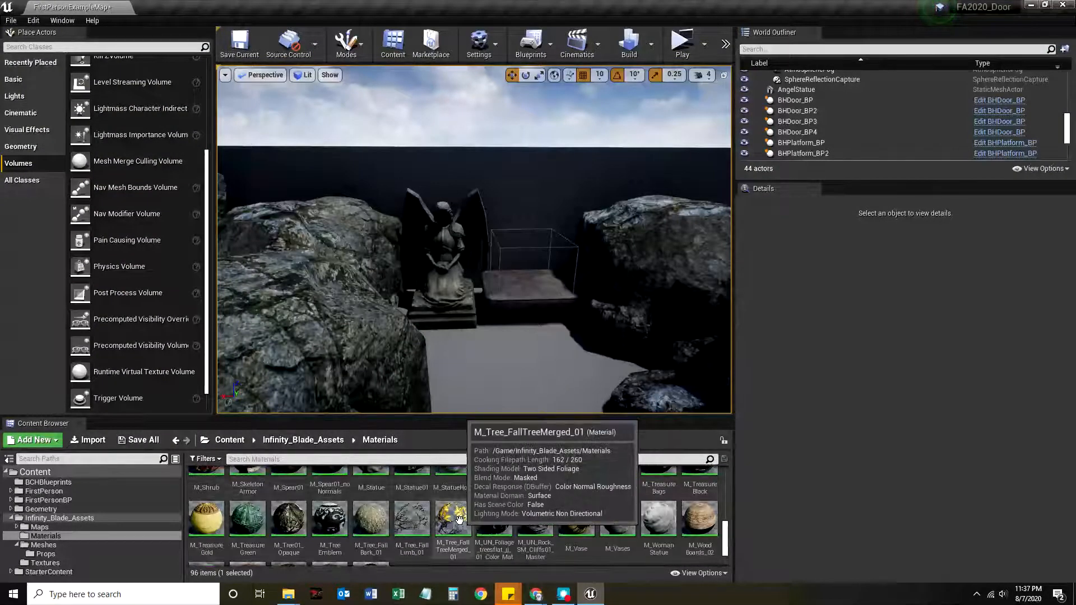
pyautogui.doubleClick(452, 519)
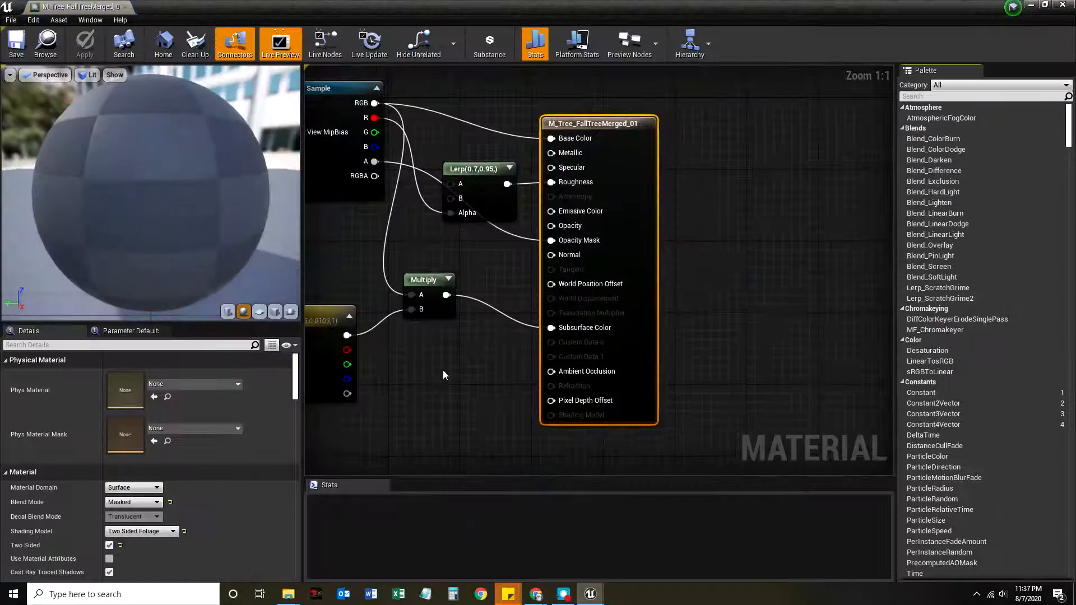